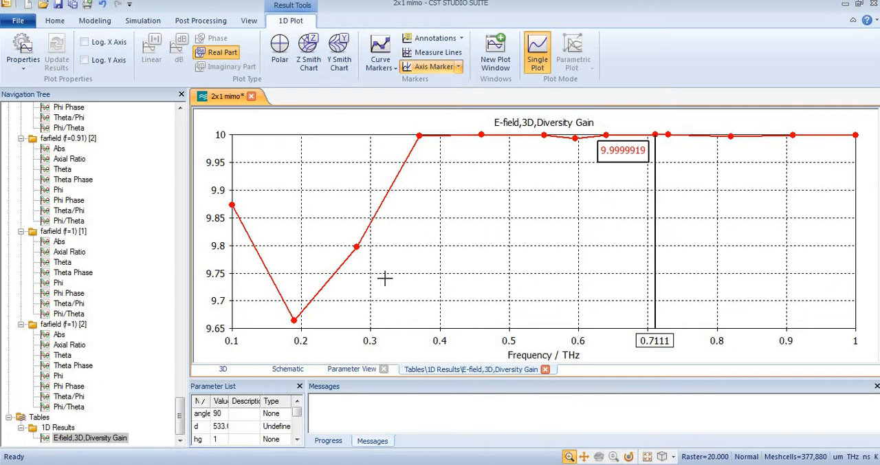
pyautogui.moveTo(347, 242)
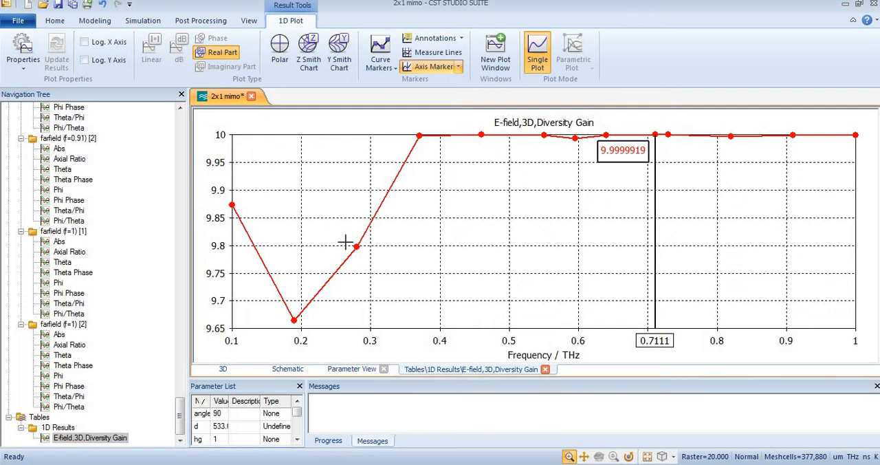
pyautogui.moveTo(93, 281)
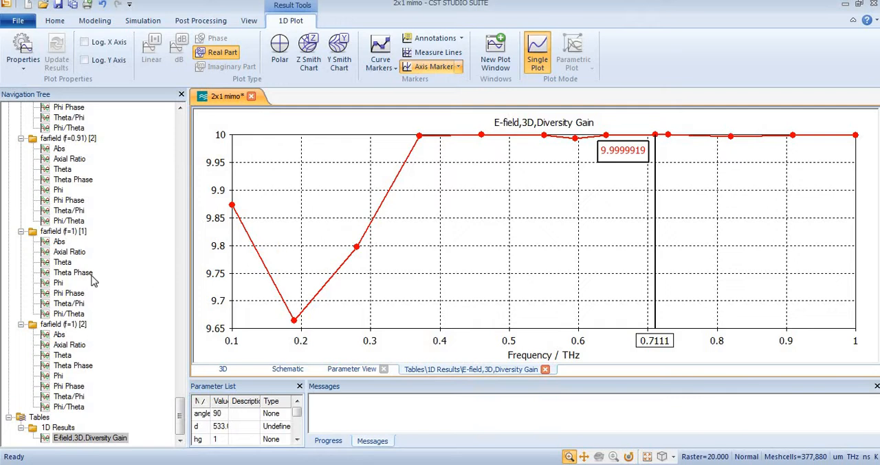
# - Review the Phi Phase farfield pattern at f=0.91 and return to the Diversity Gain plot
pyautogui.click(55, 19)
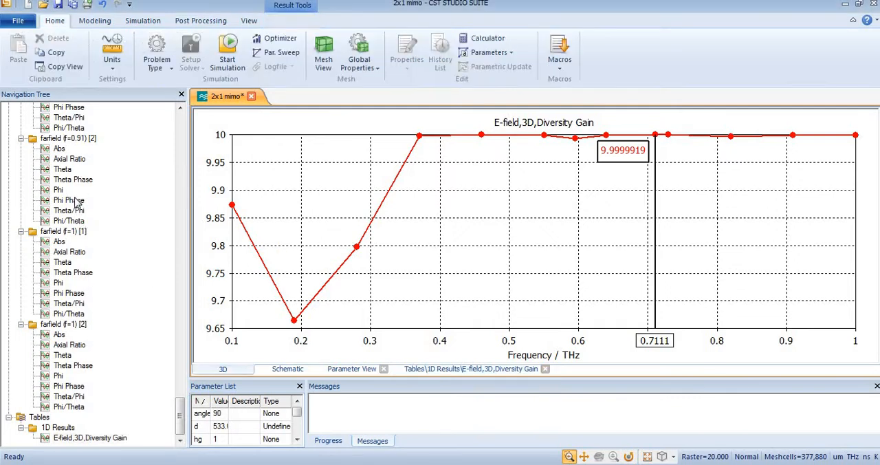
pyautogui.click(68, 200)
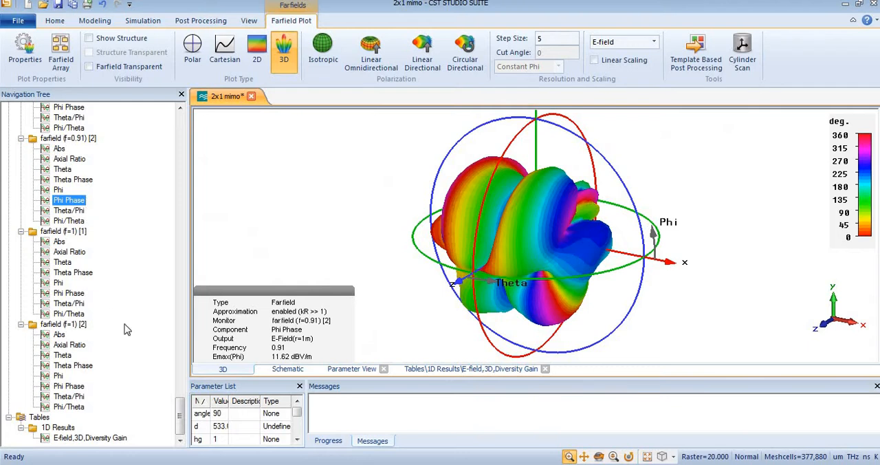
pyautogui.click(89, 437)
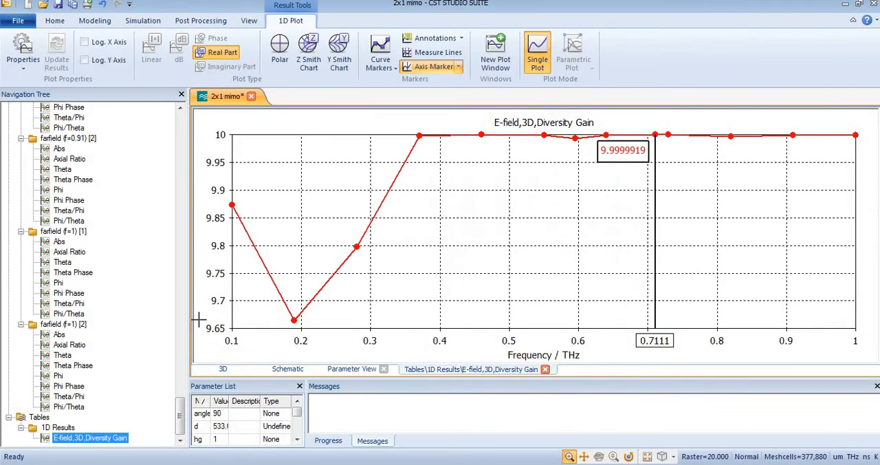
pyautogui.moveTo(259, 289)
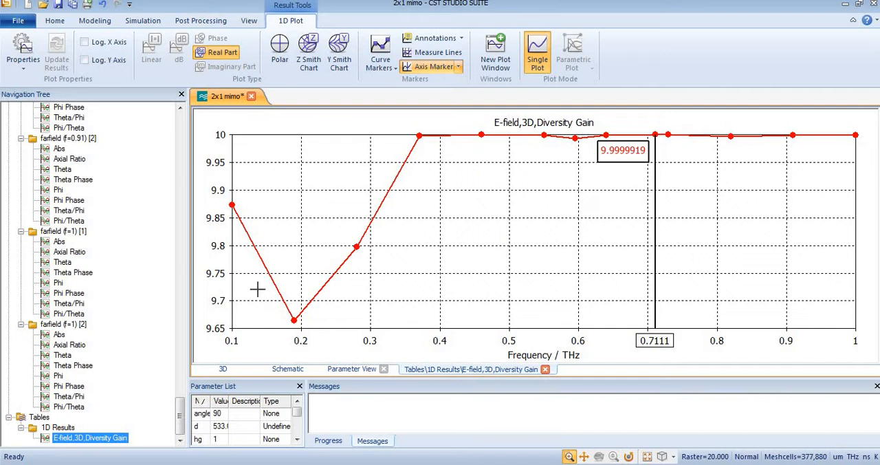
pyautogui.moveTo(208, 137)
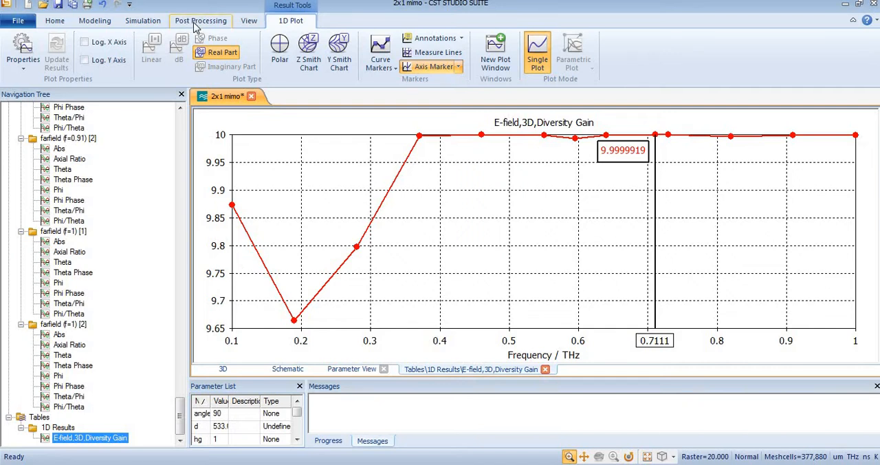
# - Start a Farfield/RCS monitor with linearly spaced samples, 10 from 0.1 to 1
pyautogui.click(143, 19)
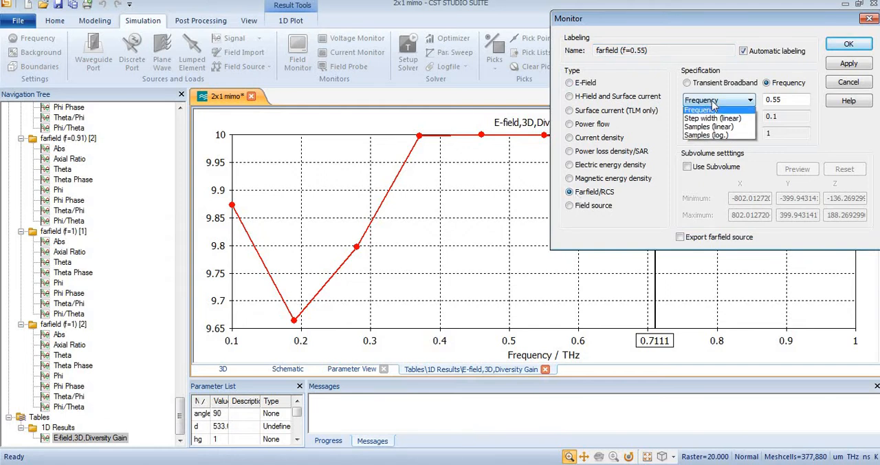
pyautogui.moveTo(708, 129)
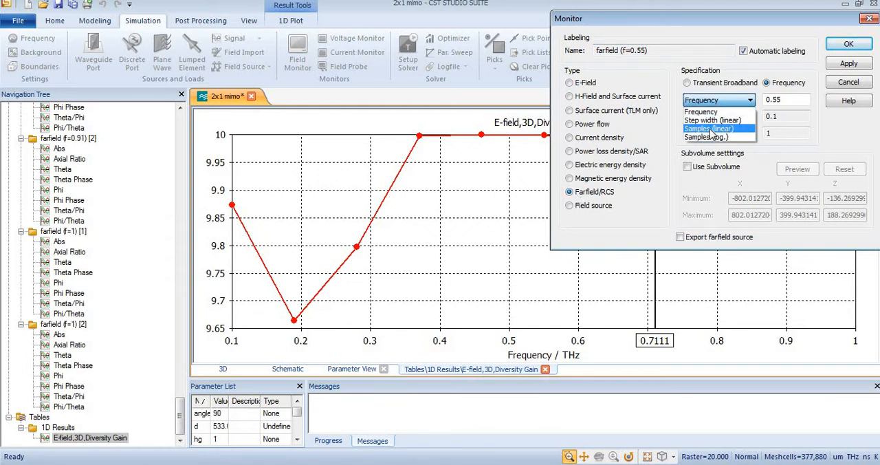
pyautogui.click(708, 129)
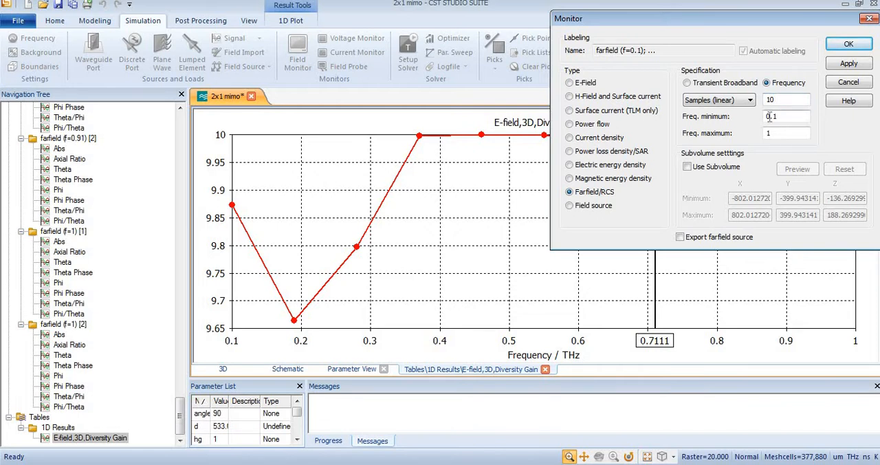
pyautogui.moveTo(755, 124)
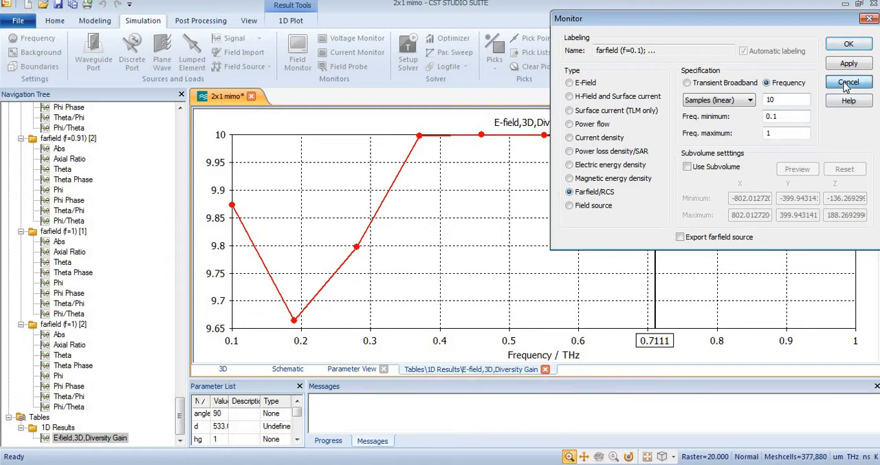
# - Discard the monitor, expand the existing farfield monitors f=0.1 to 1, and go to Post Processing
pyautogui.click(848, 82)
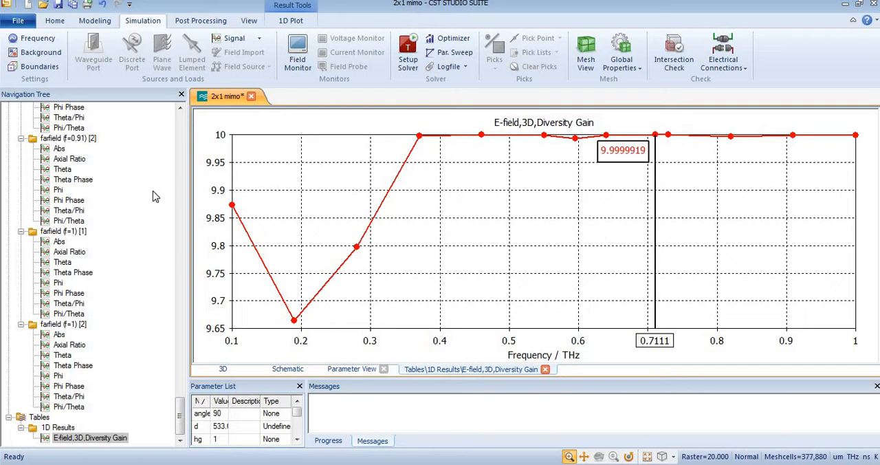
pyautogui.scroll(-3)
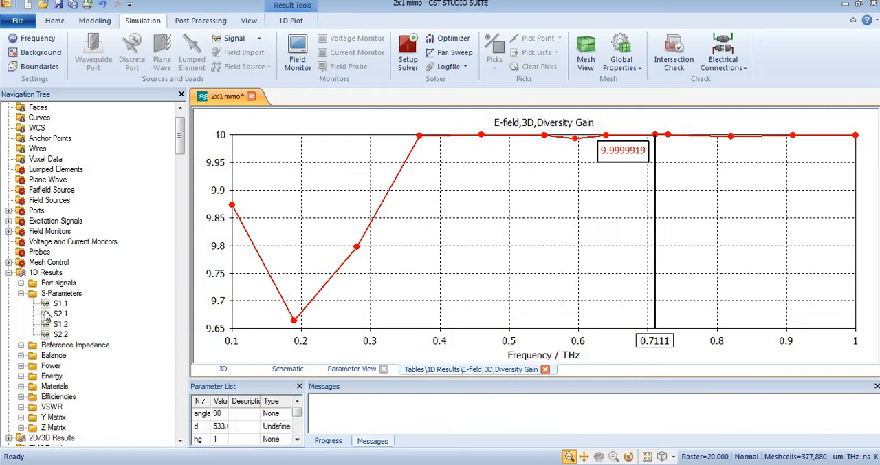
pyautogui.click(11, 231)
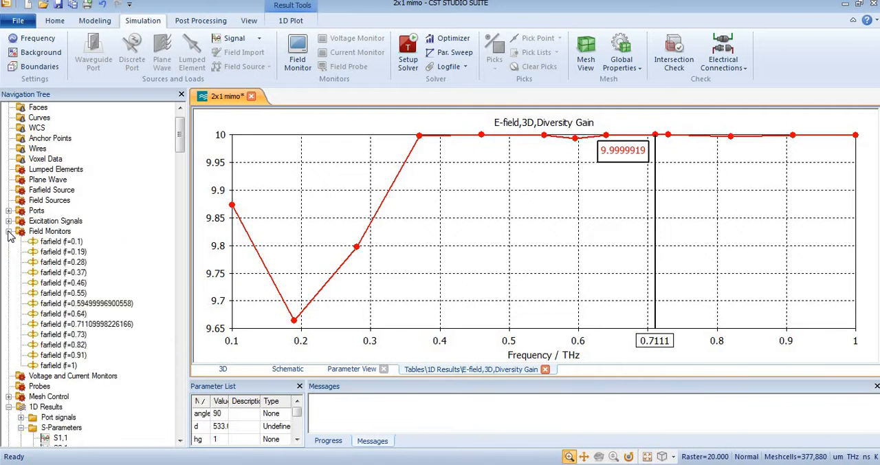
pyautogui.moveTo(137, 253)
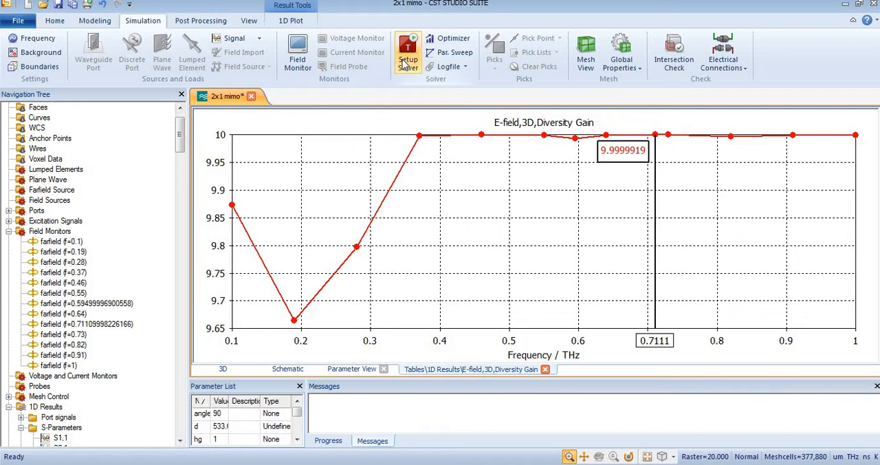
pyautogui.moveTo(180, 138)
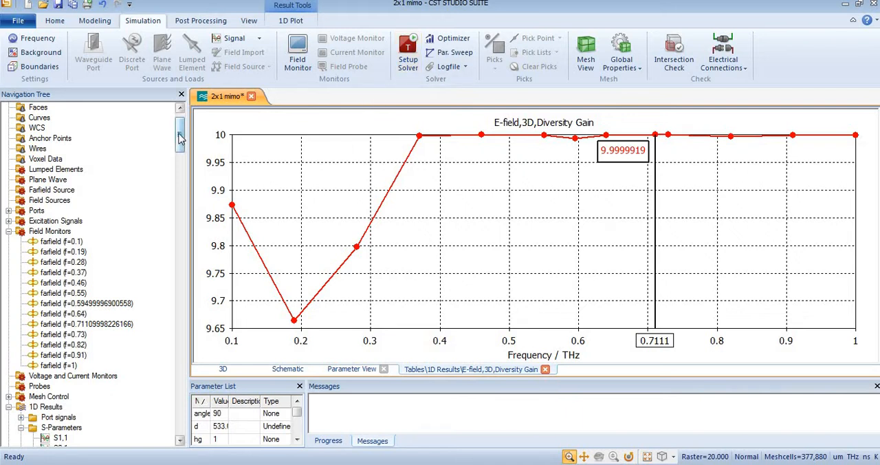
pyautogui.scroll(-3)
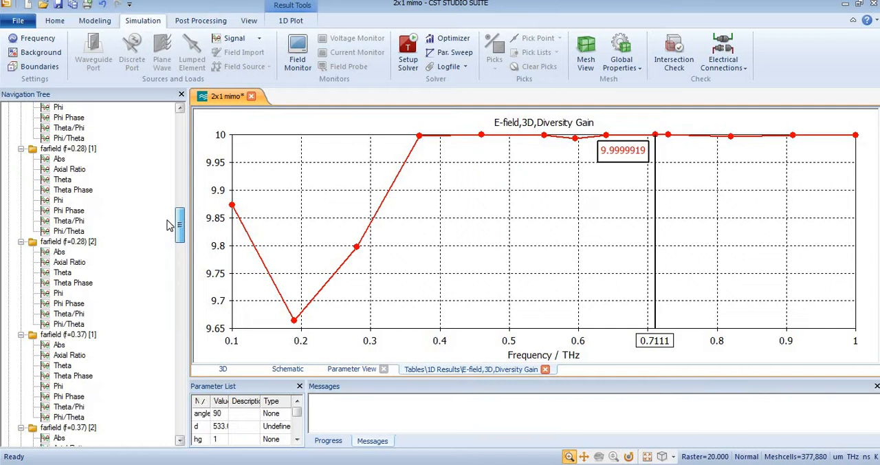
pyautogui.scroll(-3)
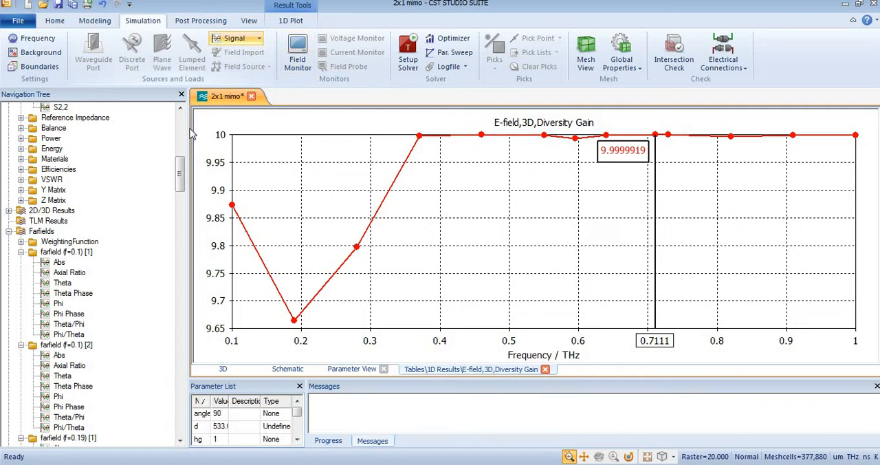
pyautogui.moveTo(54, 343)
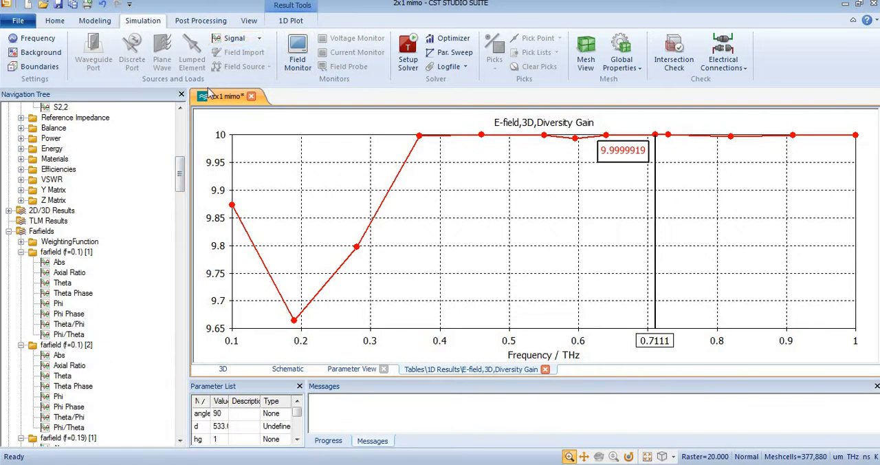
pyautogui.click(201, 19)
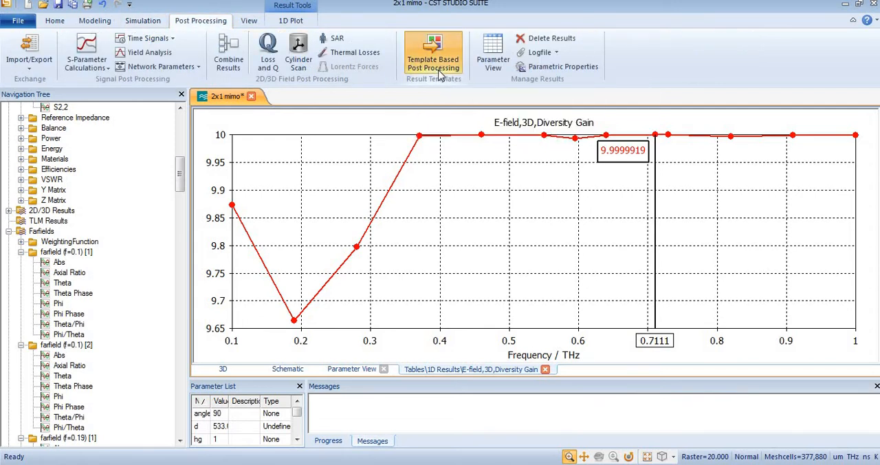
# - Add a Farfield Result template step preset for MIMO diversity gain over frequency
pyautogui.click(432, 52)
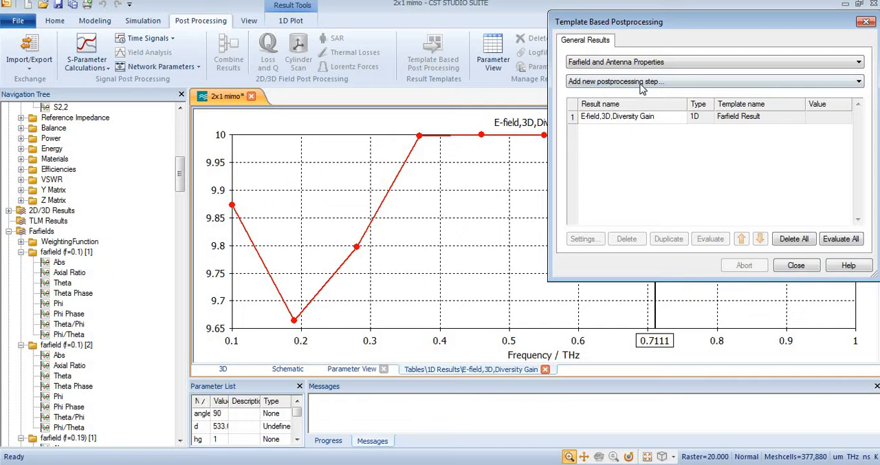
pyautogui.click(715, 62)
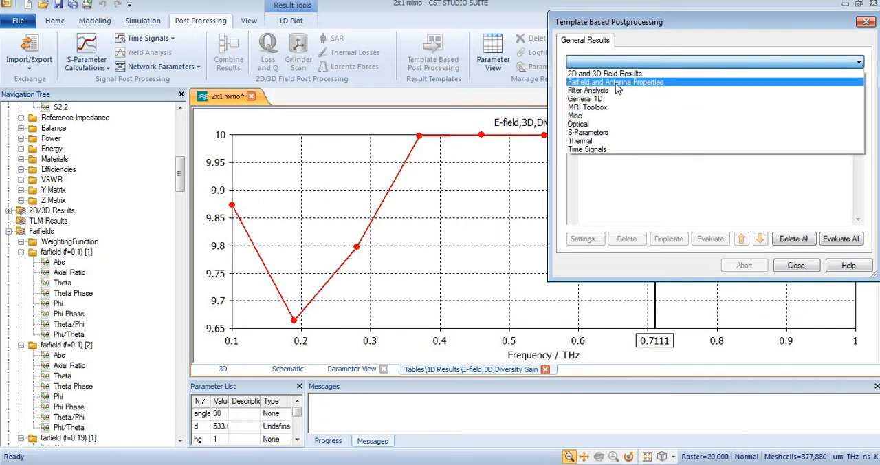
pyautogui.click(614, 83)
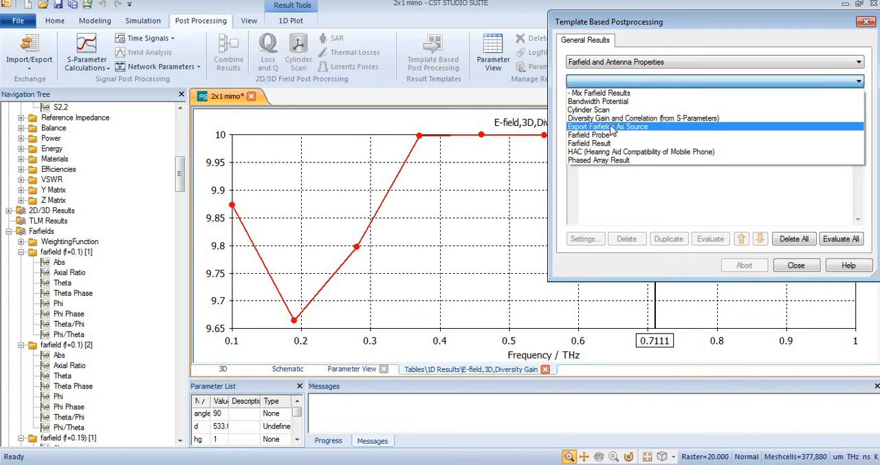
pyautogui.moveTo(599, 143)
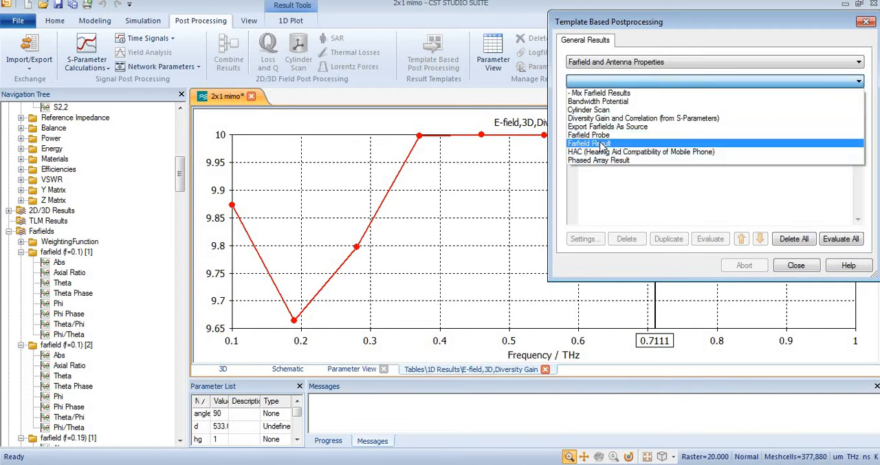
pyautogui.doubleClick(589, 143)
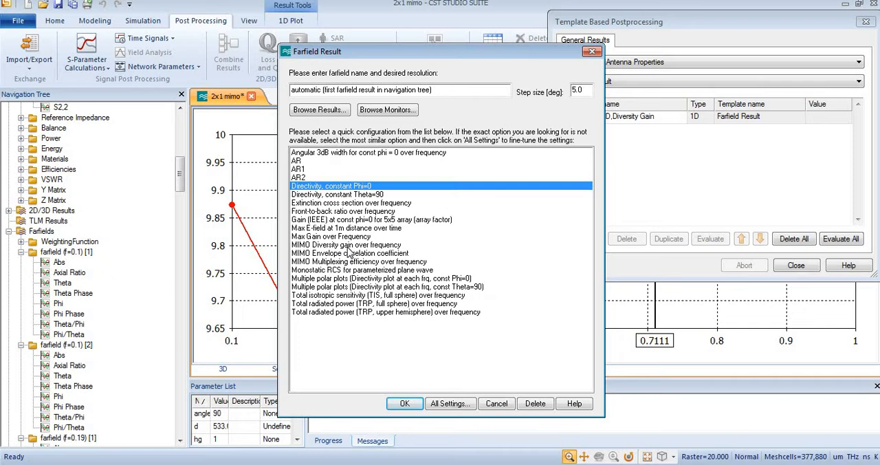
pyautogui.click(346, 245)
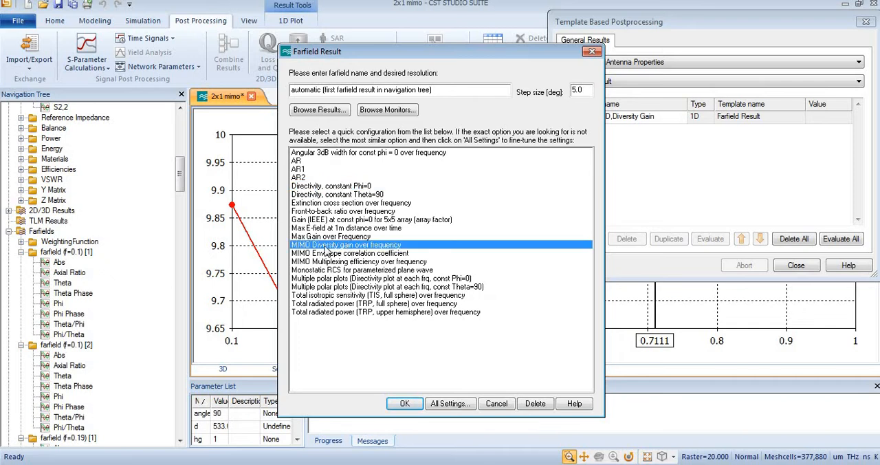
pyautogui.moveTo(437, 363)
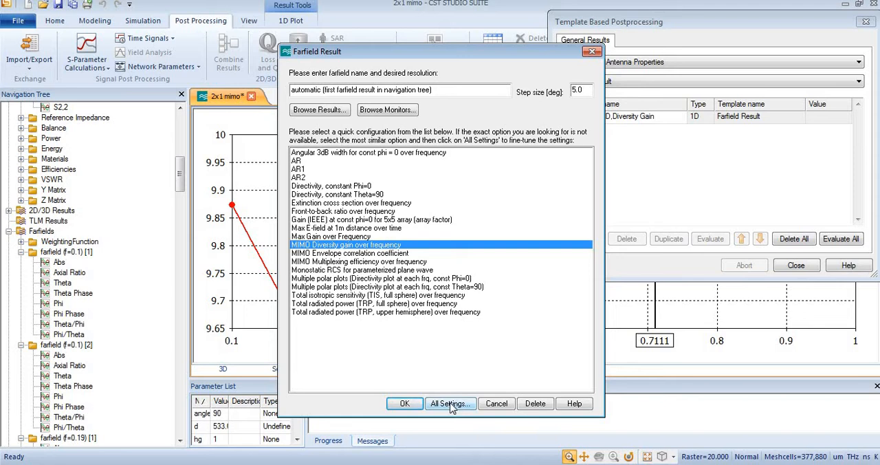
# - In All Settings, select the farfield monitor at f=0.71109998226166 with excitation [1]
pyautogui.click(451, 404)
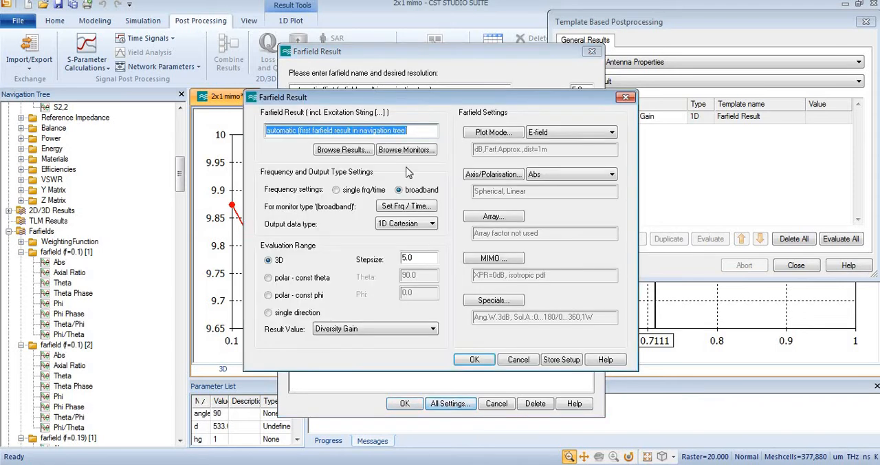
pyautogui.click(407, 149)
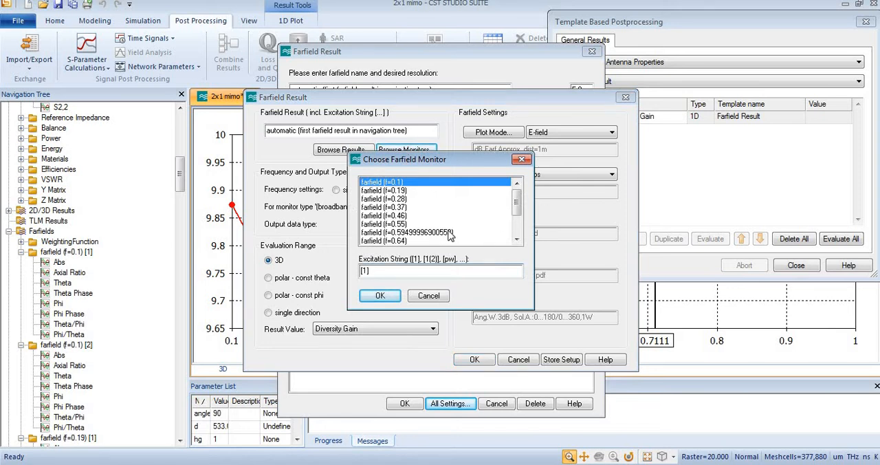
pyautogui.scroll(-3)
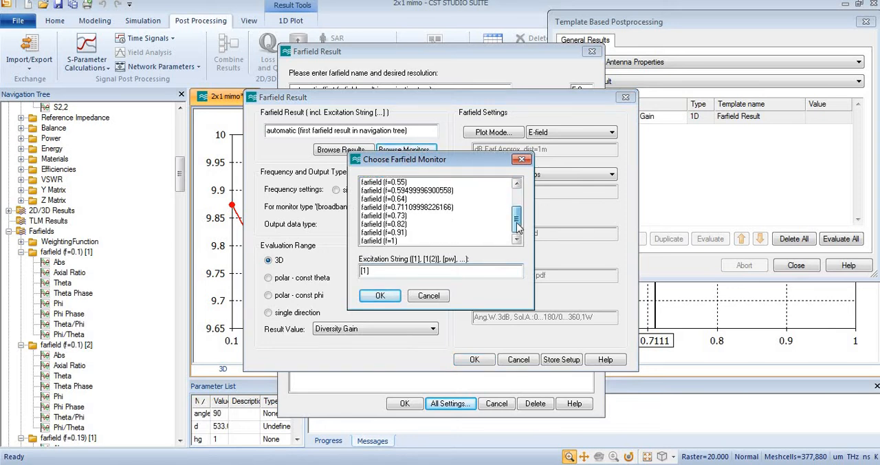
pyautogui.click(407, 206)
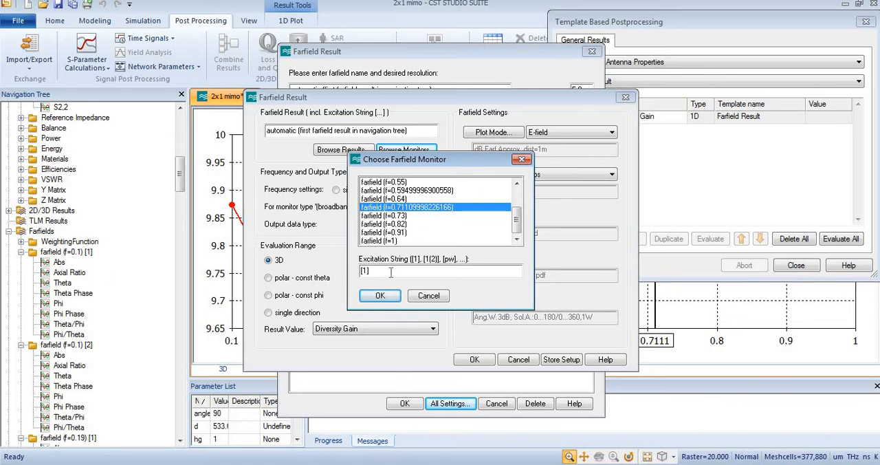
pyautogui.click(380, 294)
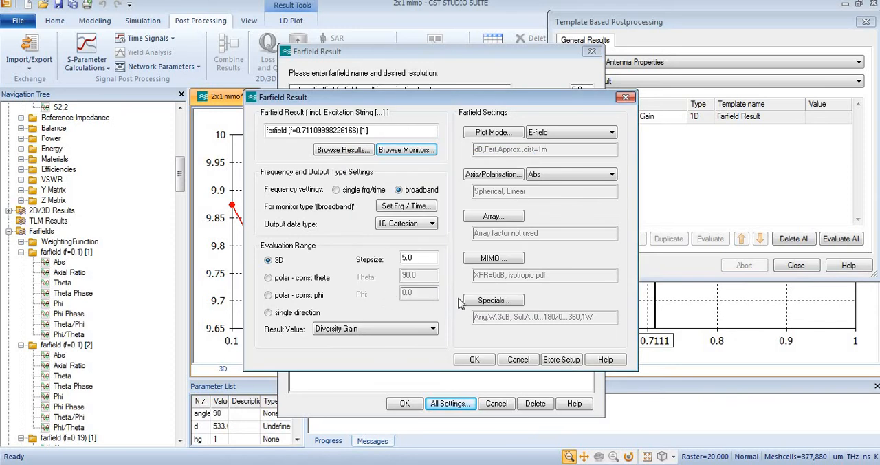
pyautogui.moveTo(492, 258)
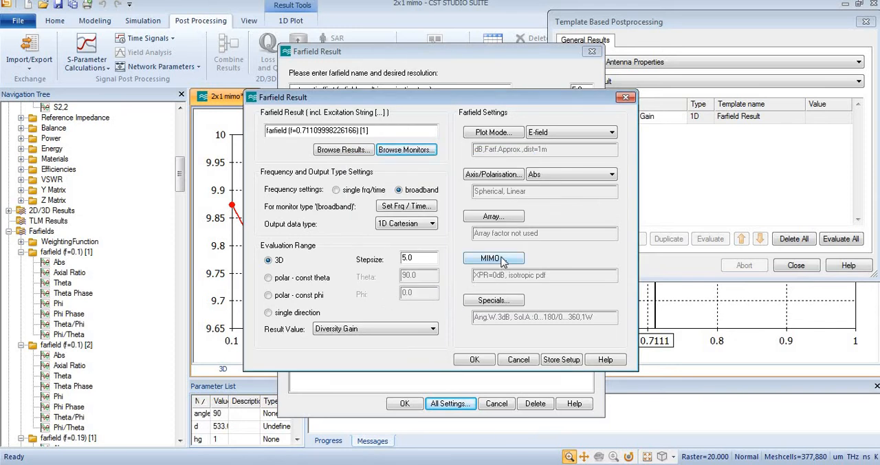
# - In MIMO Specials, set the second farfield source to the f=0.7111 monitor with excitation [2]
pyautogui.click(493, 258)
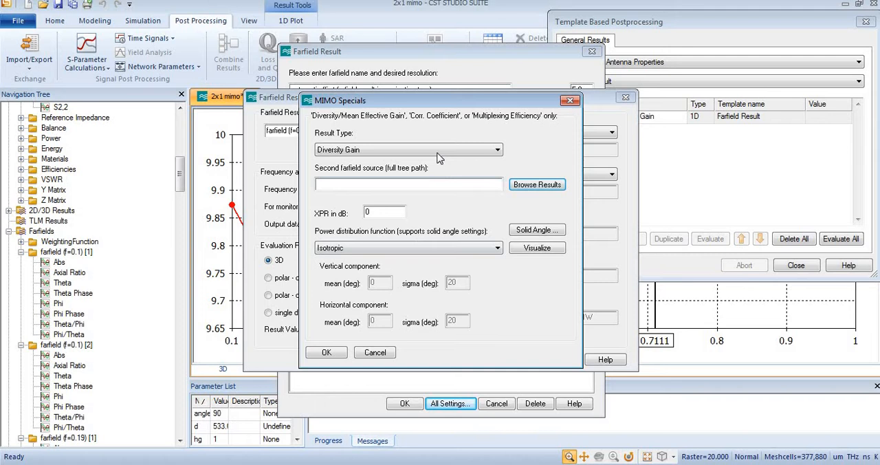
pyautogui.click(536, 184)
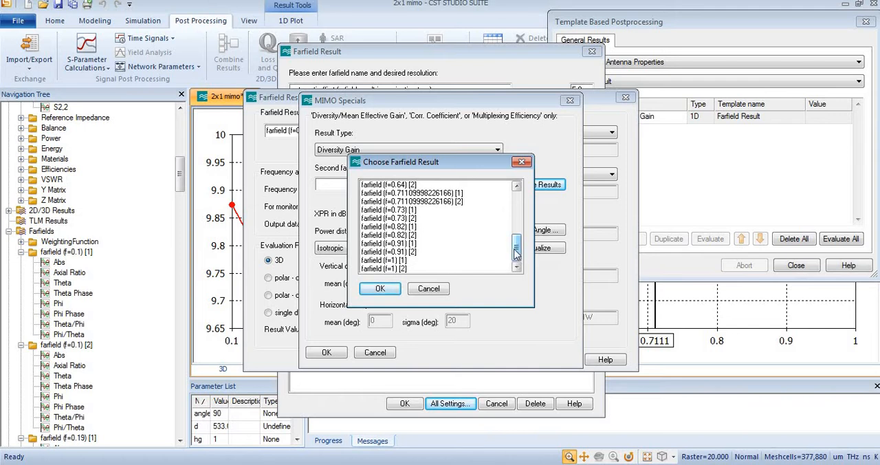
pyautogui.click(424, 201)
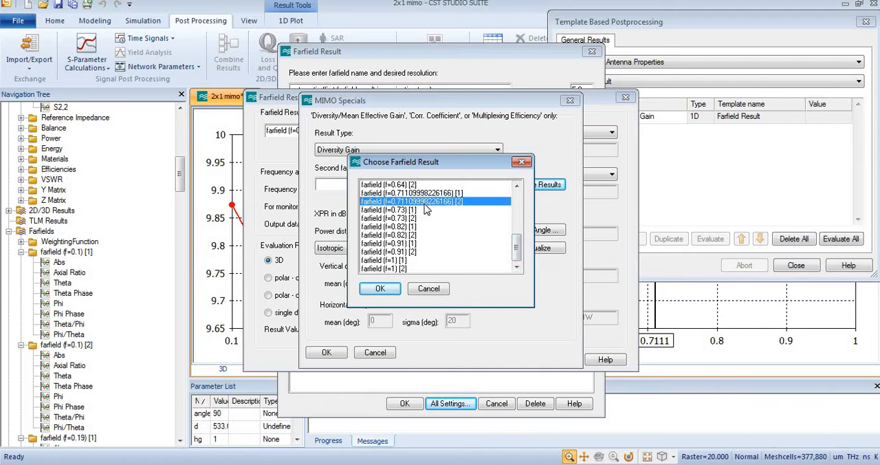
pyautogui.moveTo(379, 289)
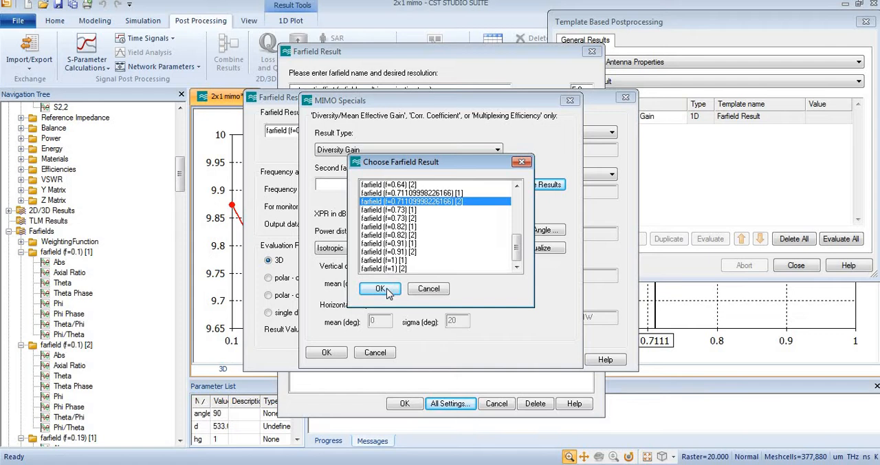
pyautogui.click(380, 289)
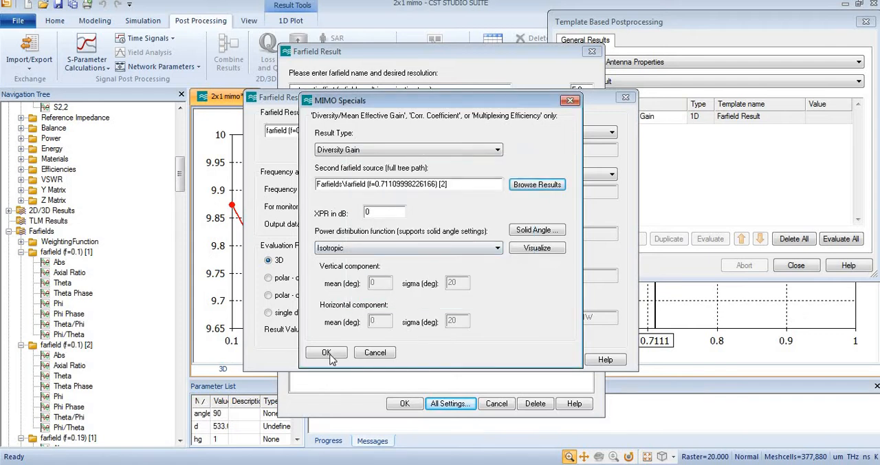
pyautogui.click(326, 352)
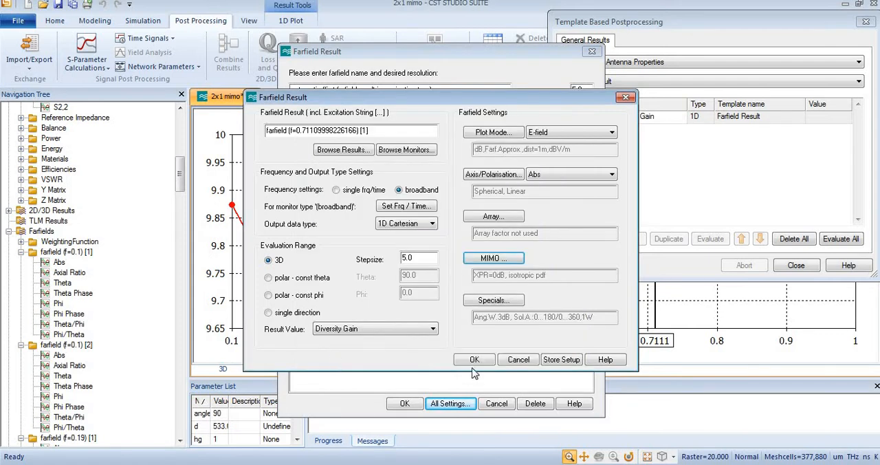
# - Confirm the step, adding E-field,3D,Diversity Gain_1 to the postprocessing list
pyautogui.click(473, 359)
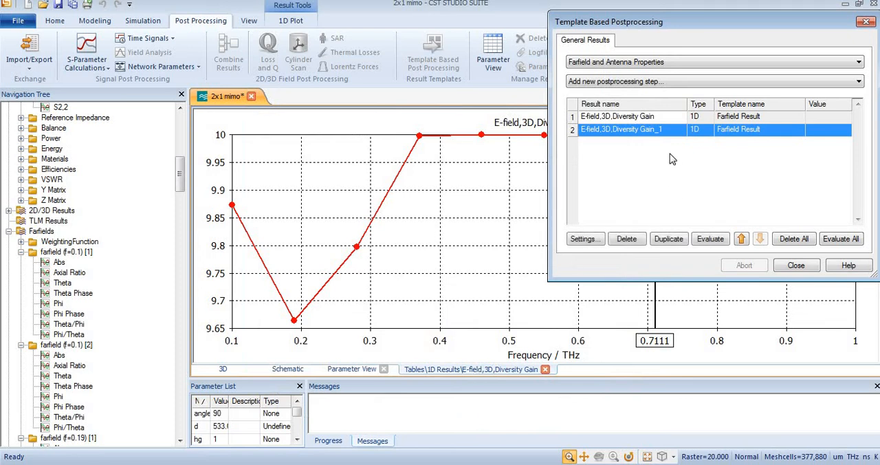
pyautogui.moveTo(622, 143)
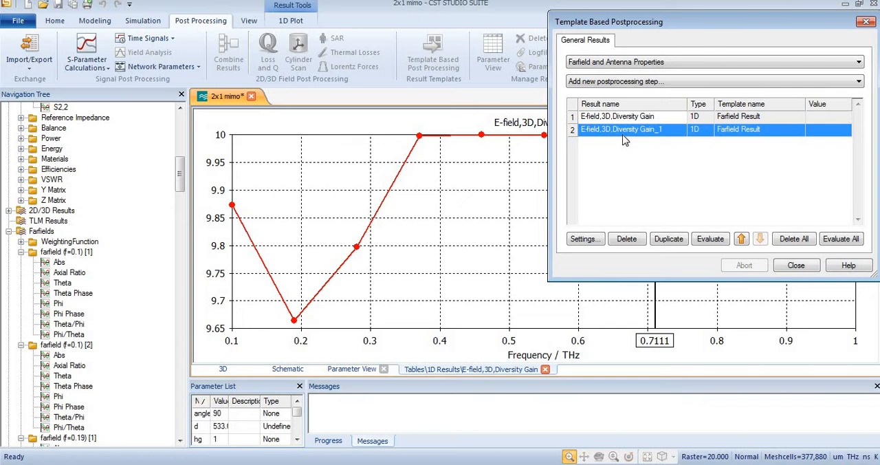
pyautogui.moveTo(623, 143)
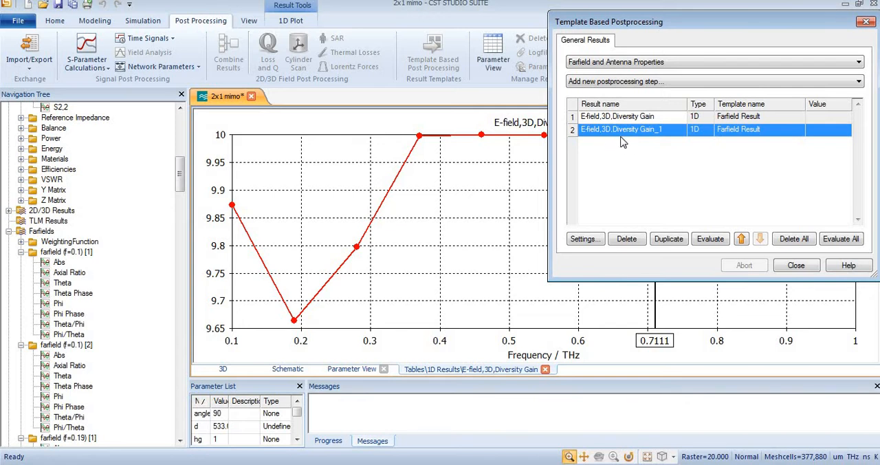
pyautogui.moveTo(519, 179)
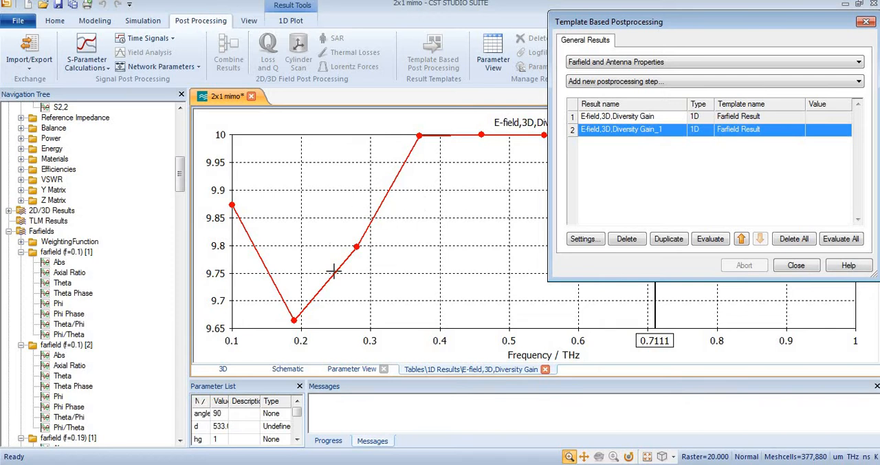
pyautogui.moveTo(795, 239)
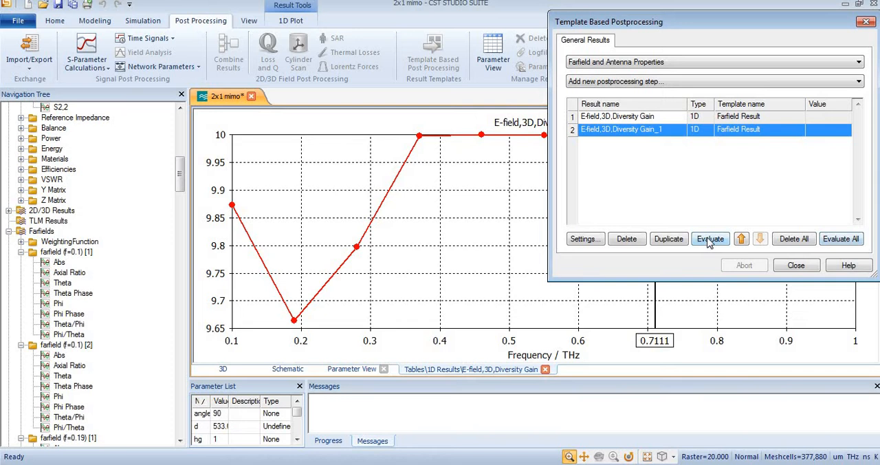
# - Evaluate the templates so the Diversity Gain_1 result over frequency is computed
pyautogui.click(709, 239)
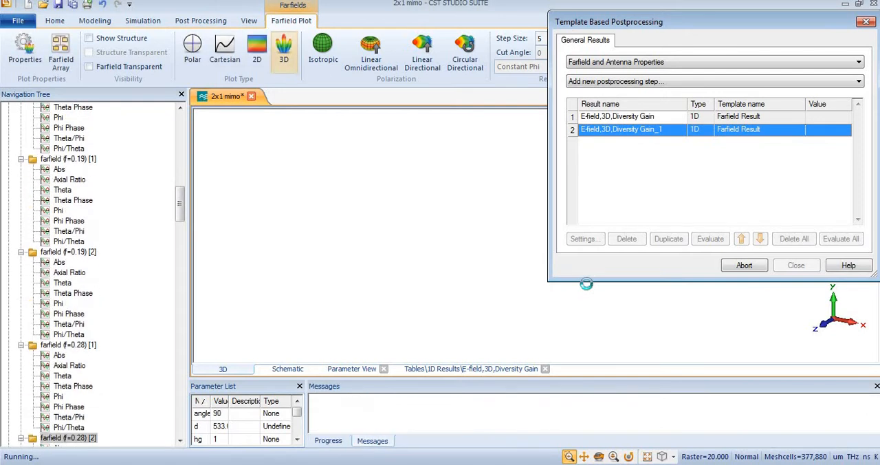
pyautogui.scroll(-3)
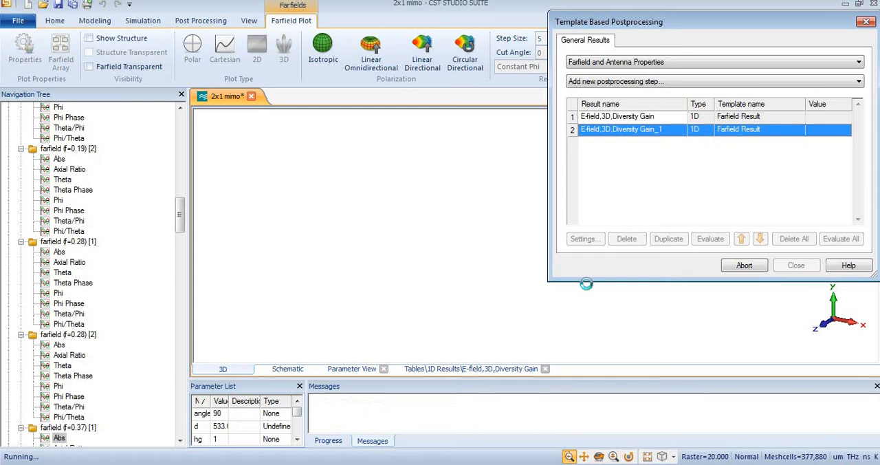
pyautogui.click(283, 49)
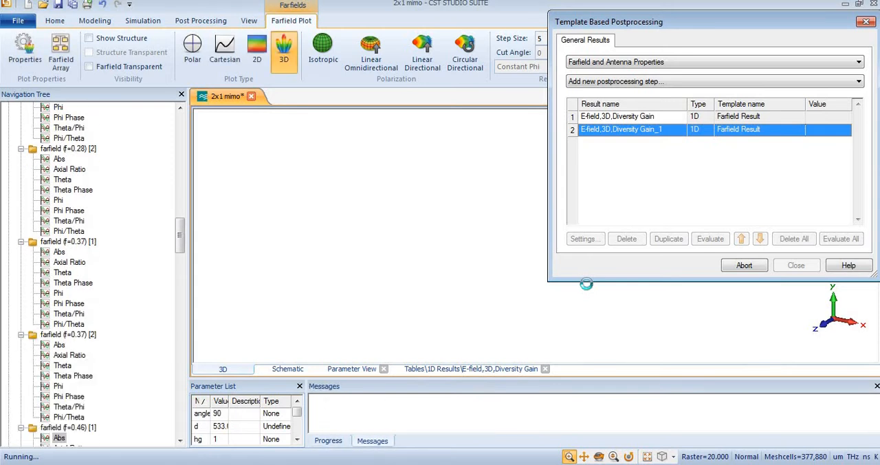
pyautogui.scroll(-3)
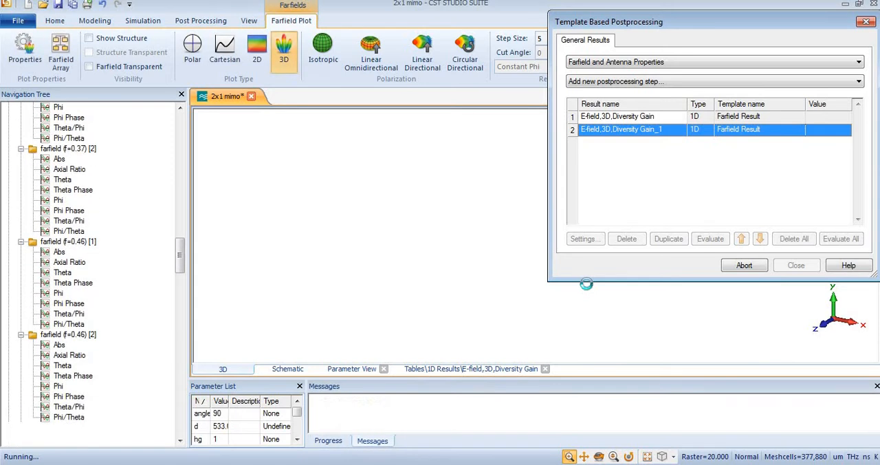
pyautogui.scroll(-3)
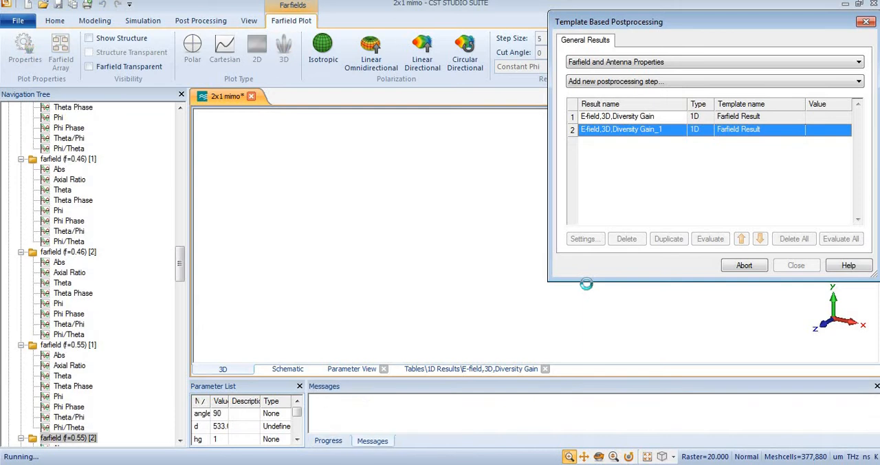
pyautogui.scroll(-3)
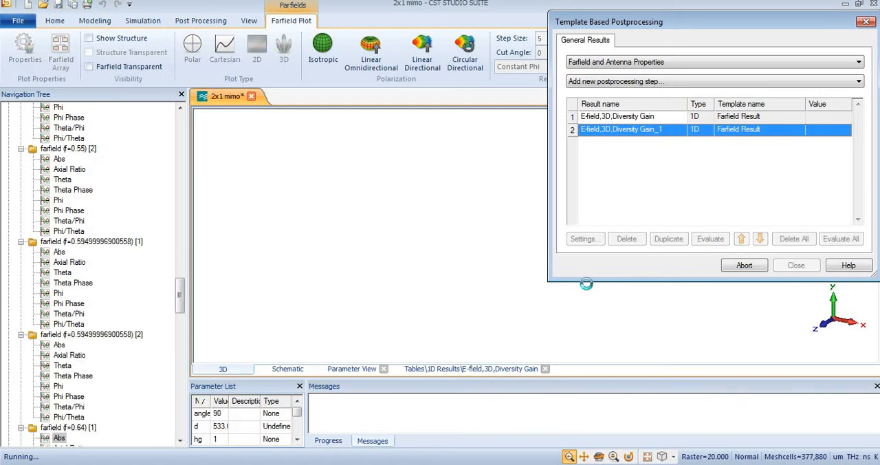
pyautogui.click(284, 48)
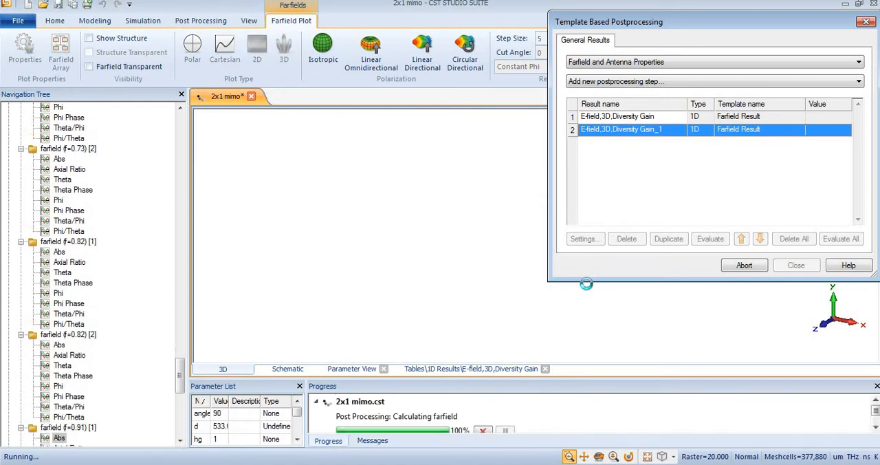
pyautogui.click(284, 48)
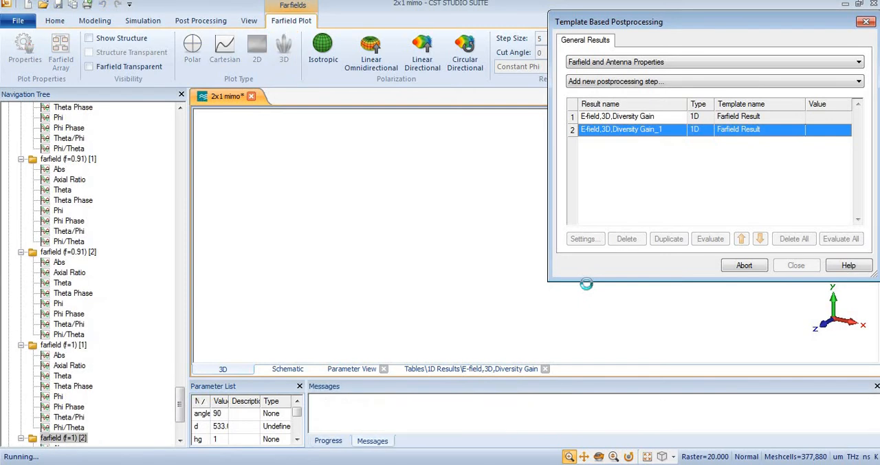
pyautogui.click(710, 240)
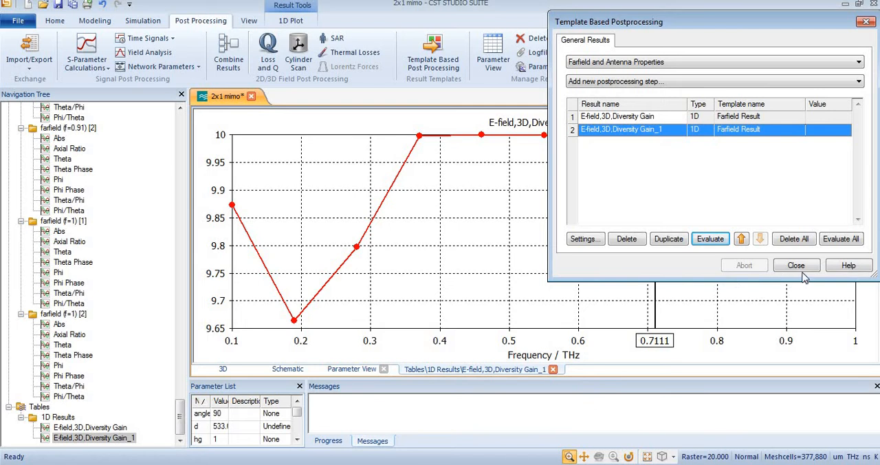
# - Close the templates window and view both diversity gain plots under 1D Results
pyautogui.click(796, 264)
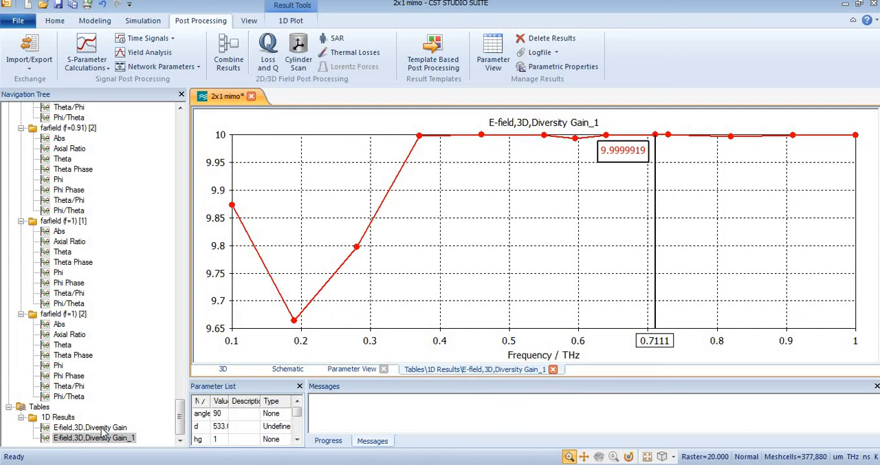
pyautogui.click(90, 426)
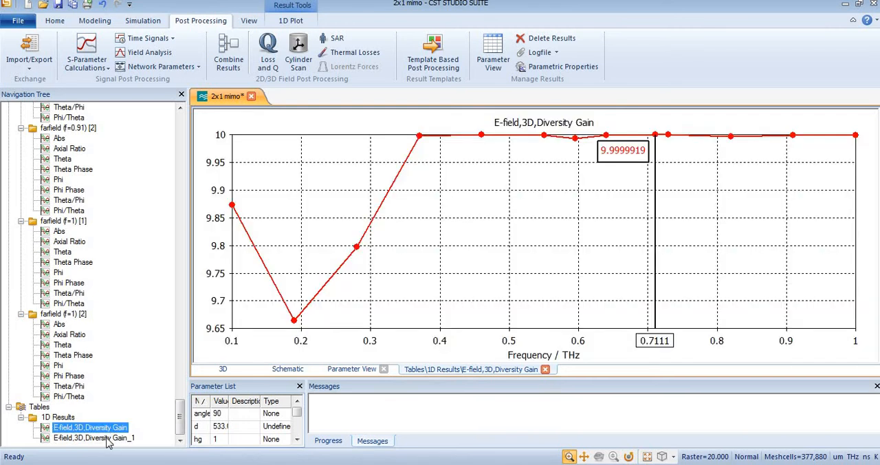
pyautogui.click(94, 437)
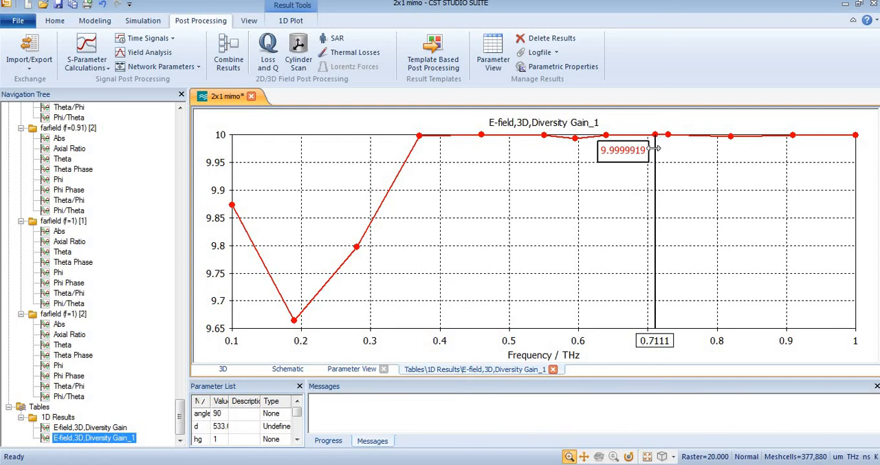
pyautogui.moveTo(624, 193)
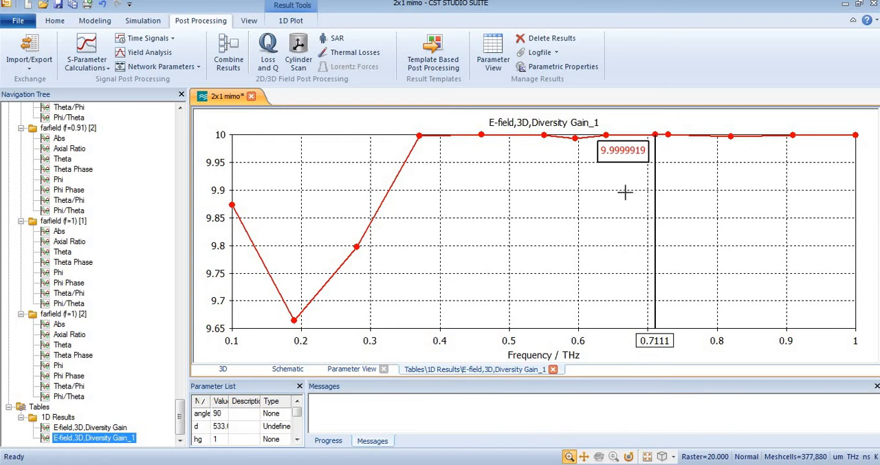
pyautogui.moveTo(611, 154)
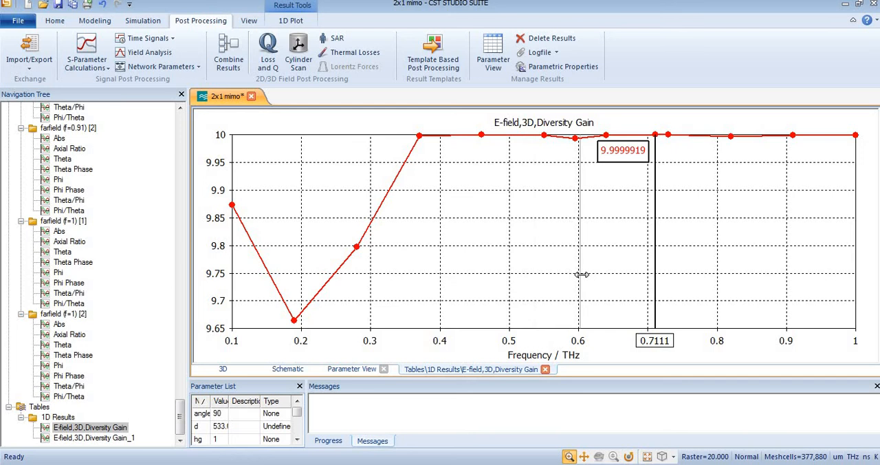
# - Read marker values near 10 around 0.595–0.64 THz, ending at 9.9999442 at 0.70737 THz on Diversity Gain_1
pyautogui.moveTo(655, 275); pyautogui.dragTo(574, 275)
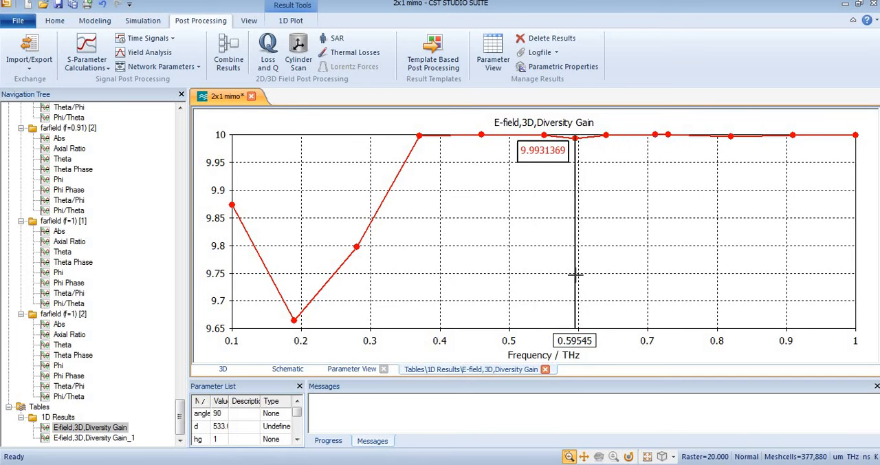
pyautogui.moveTo(525, 160)
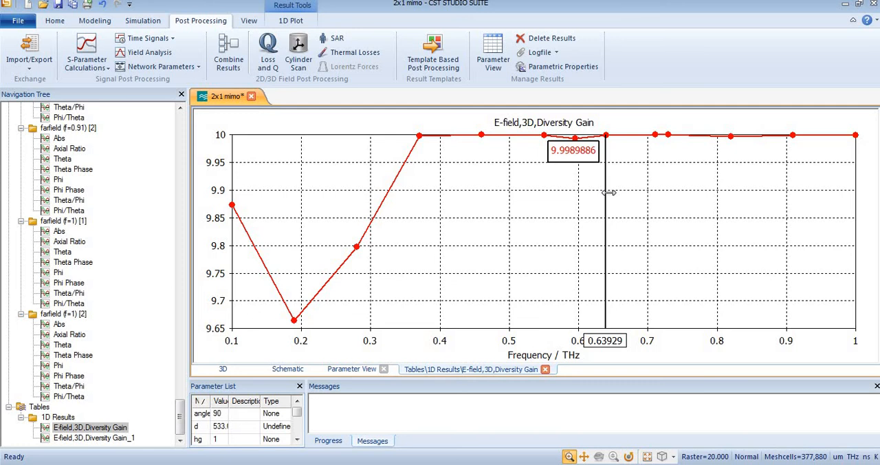
pyautogui.moveTo(605, 189); pyautogui.dragTo(576, 189)
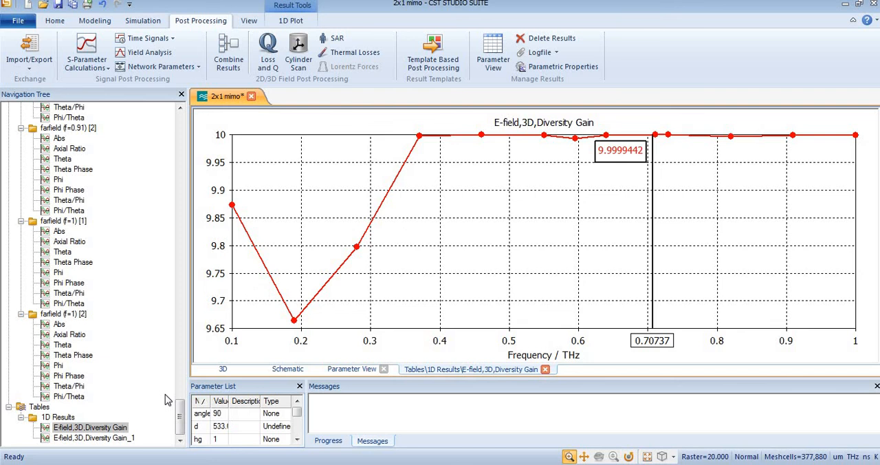
pyautogui.click(93, 437)
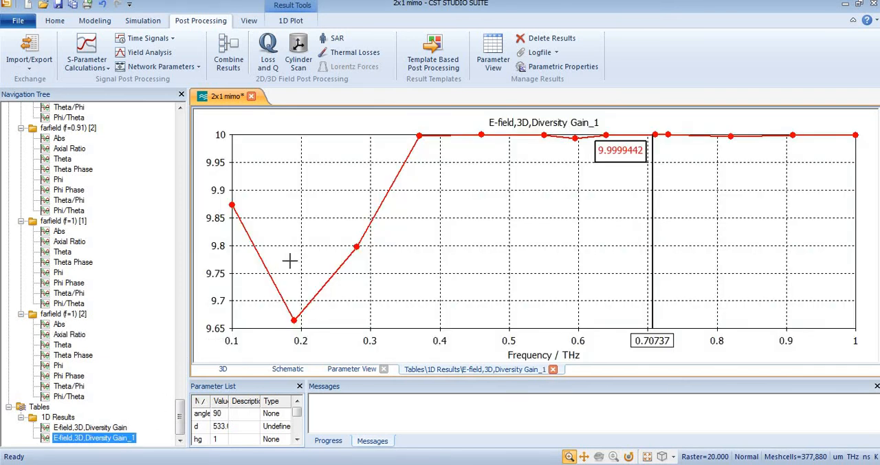
pyautogui.moveTo(308, 160)
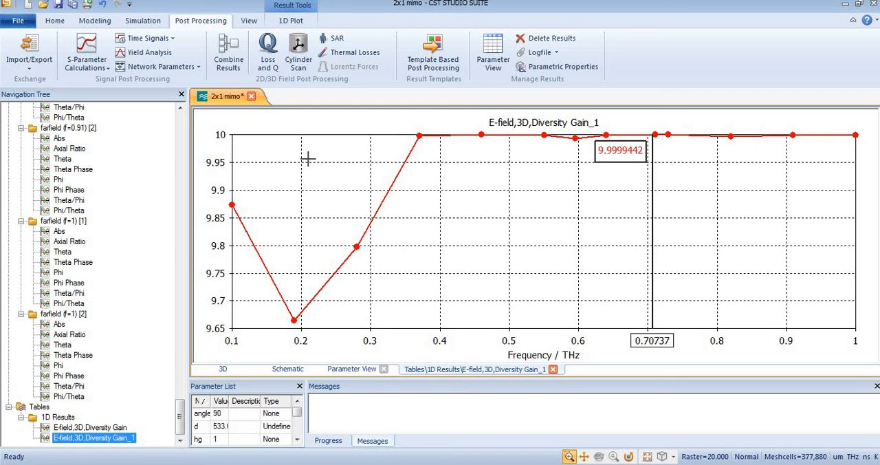
pyautogui.moveTo(671, 399)
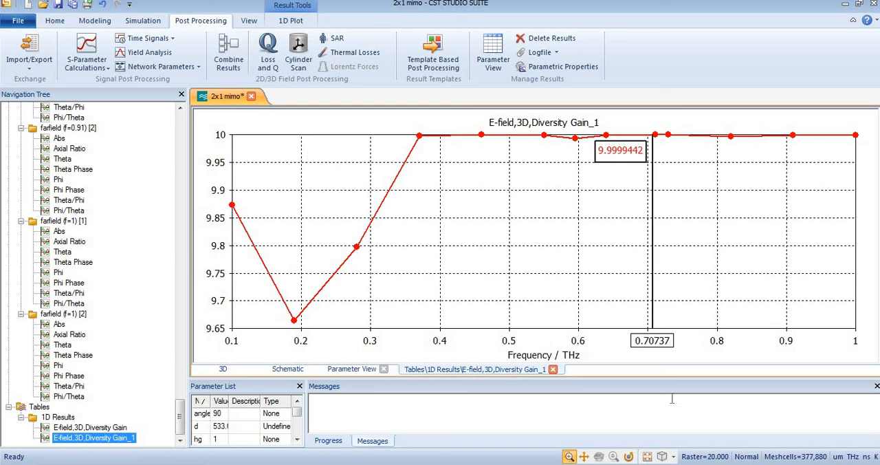